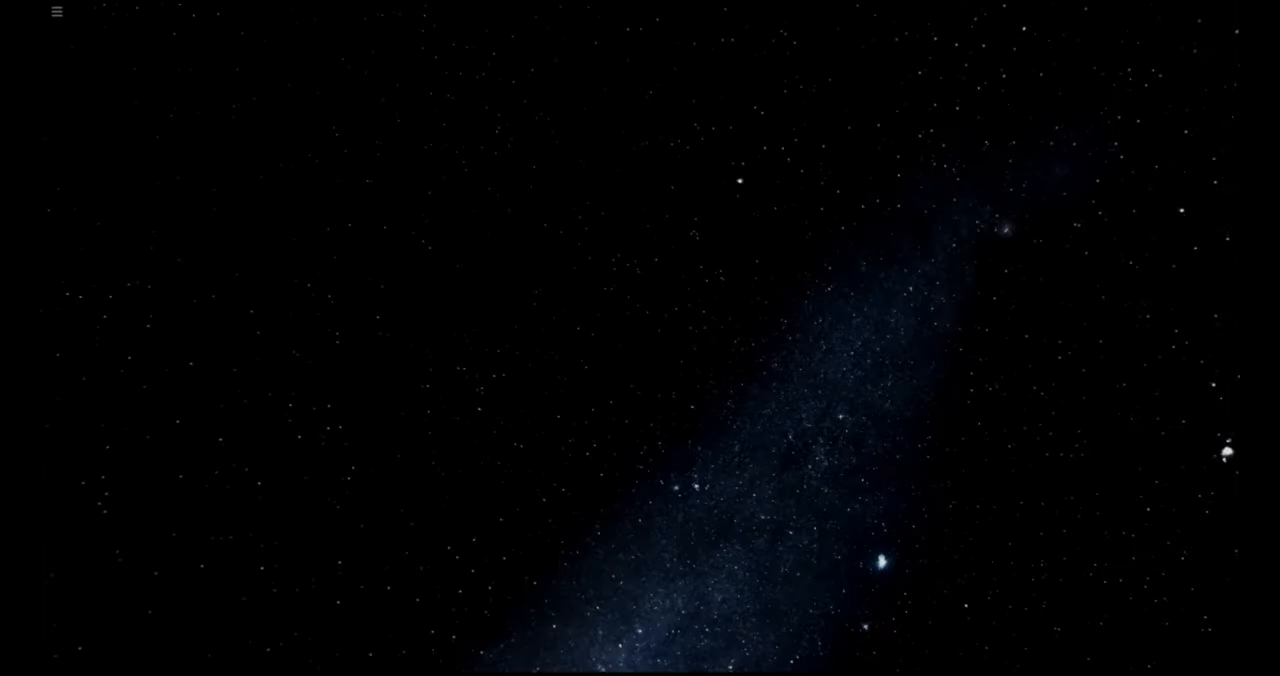
mouse_move(720, 552)
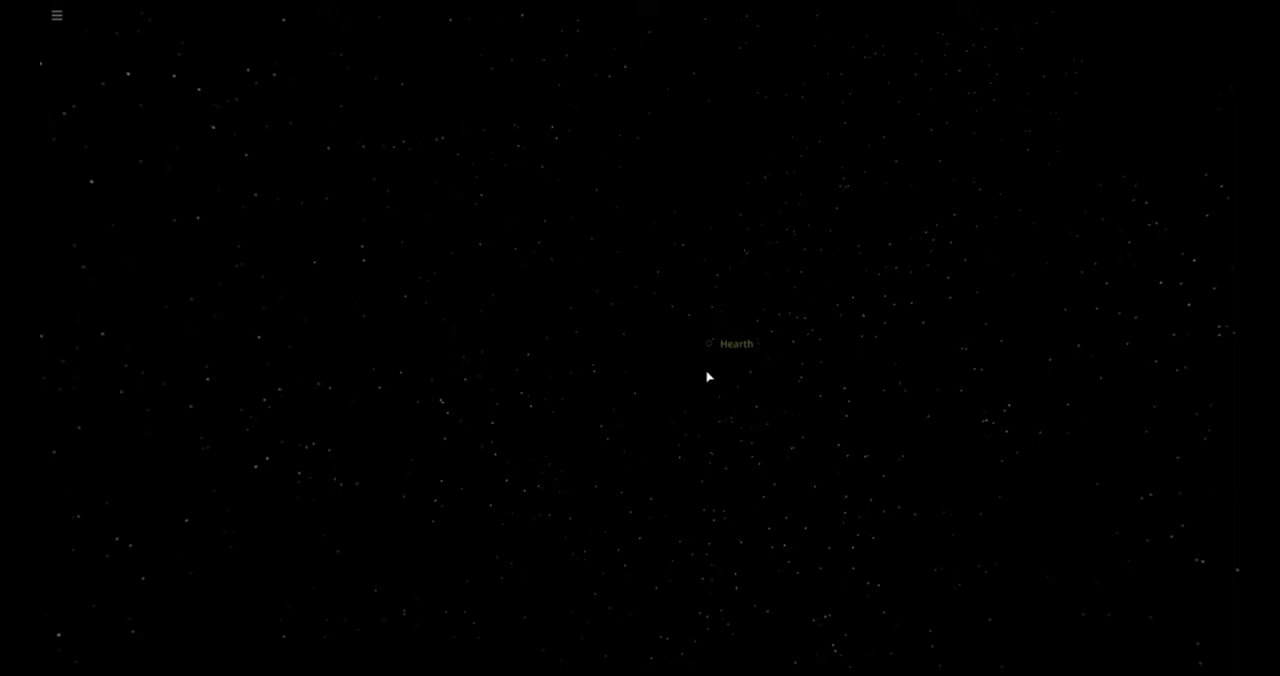
mouse_move(858, 476)
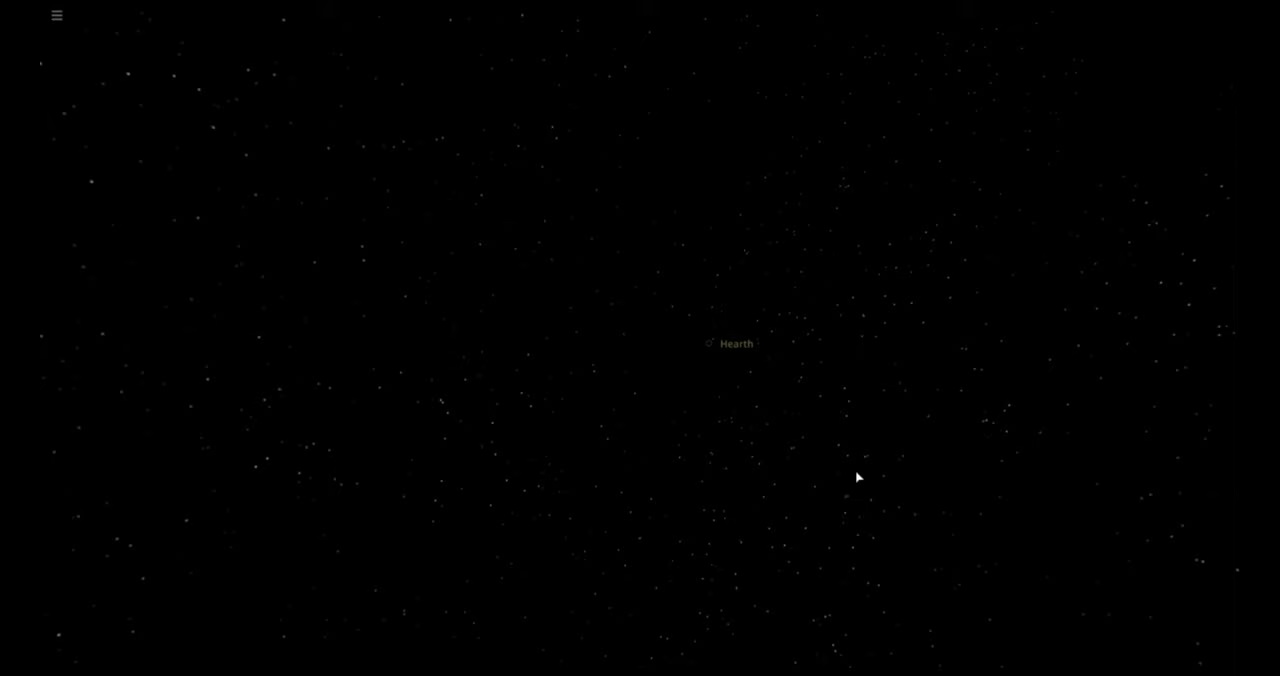